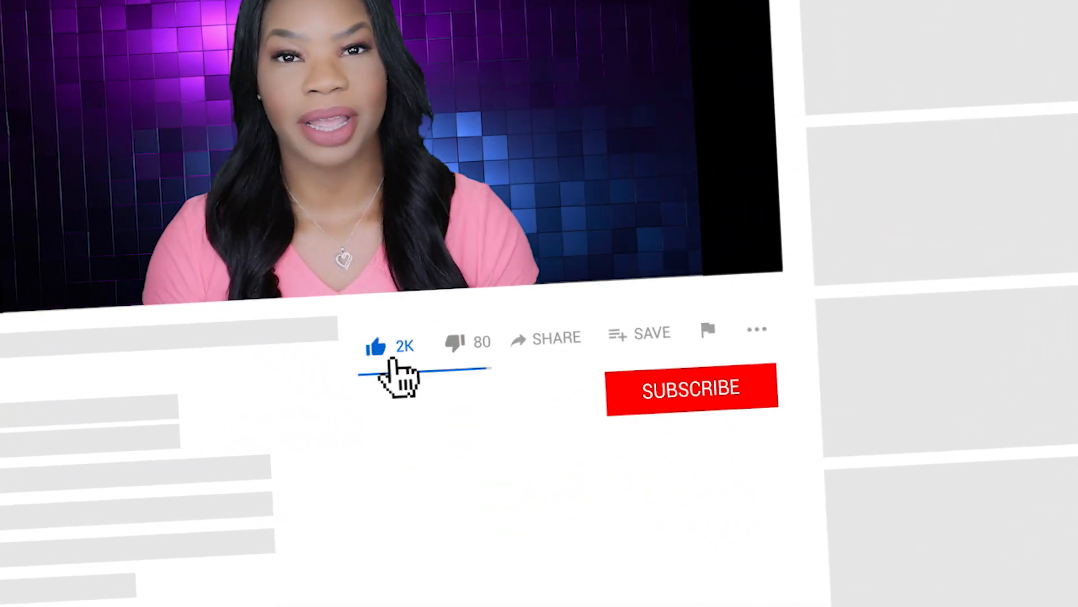
- Scroll the posting down to the Specialized Knowledge & Skills Requirements list
{"action": "left_click", "coordinate": [691, 386]}
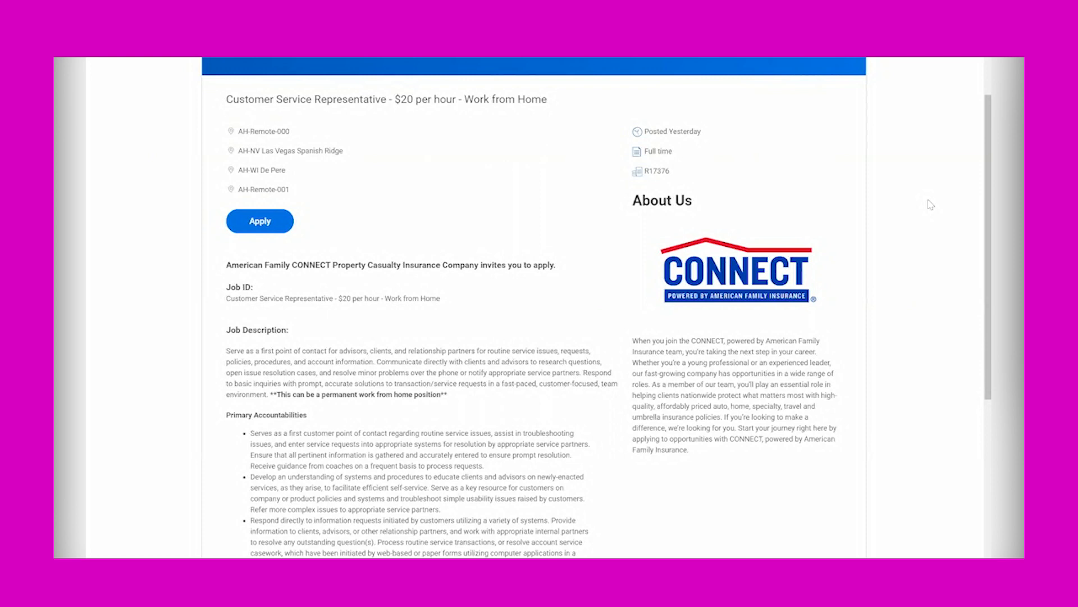
{"action": "mouse_move", "coordinate": [170, 383]}
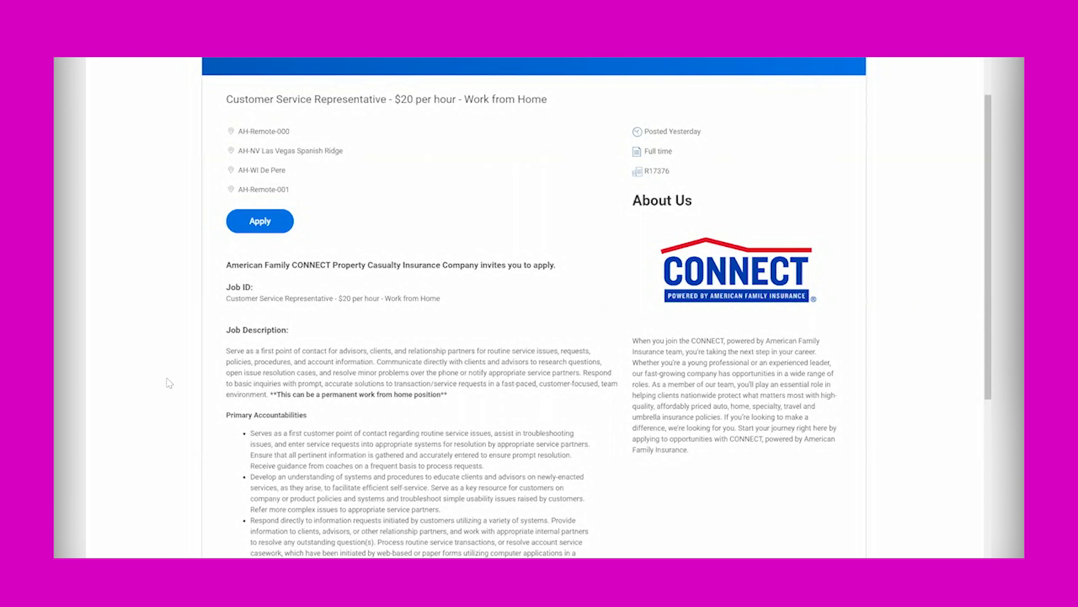
{"action": "scroll", "scroll_direction": "down", "scroll_amount": 3}
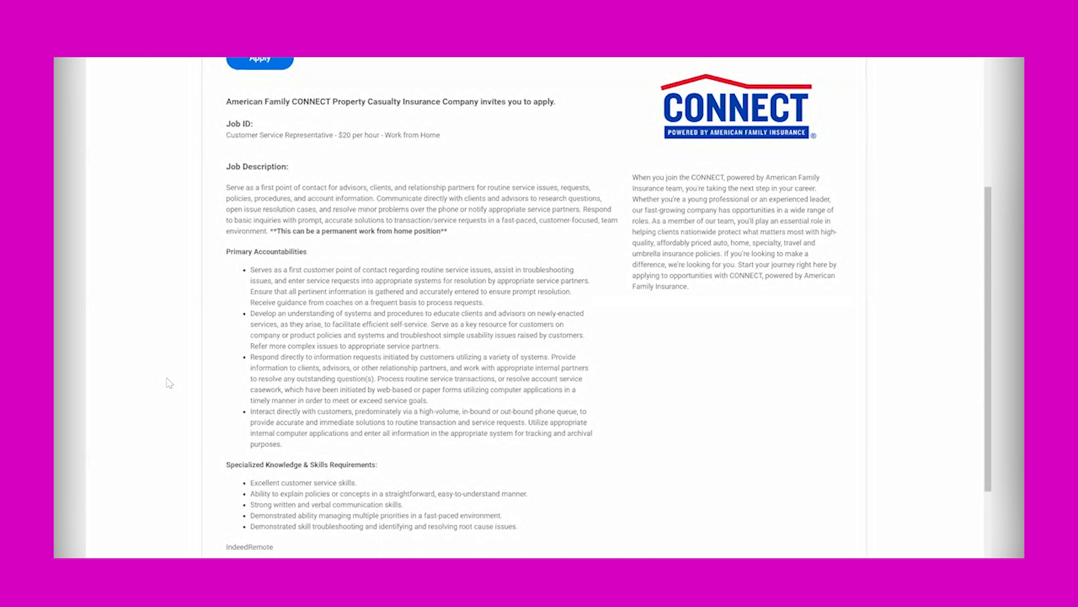
{"action": "scroll", "scroll_direction": "down", "scroll_amount": 3}
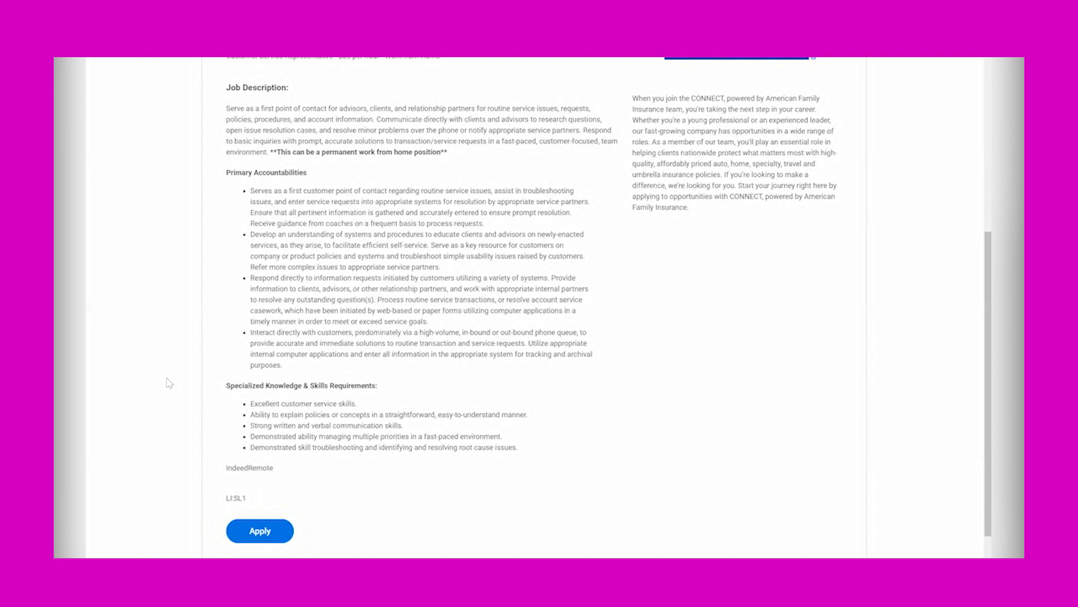
{"action": "mouse_move", "coordinate": [178, 323]}
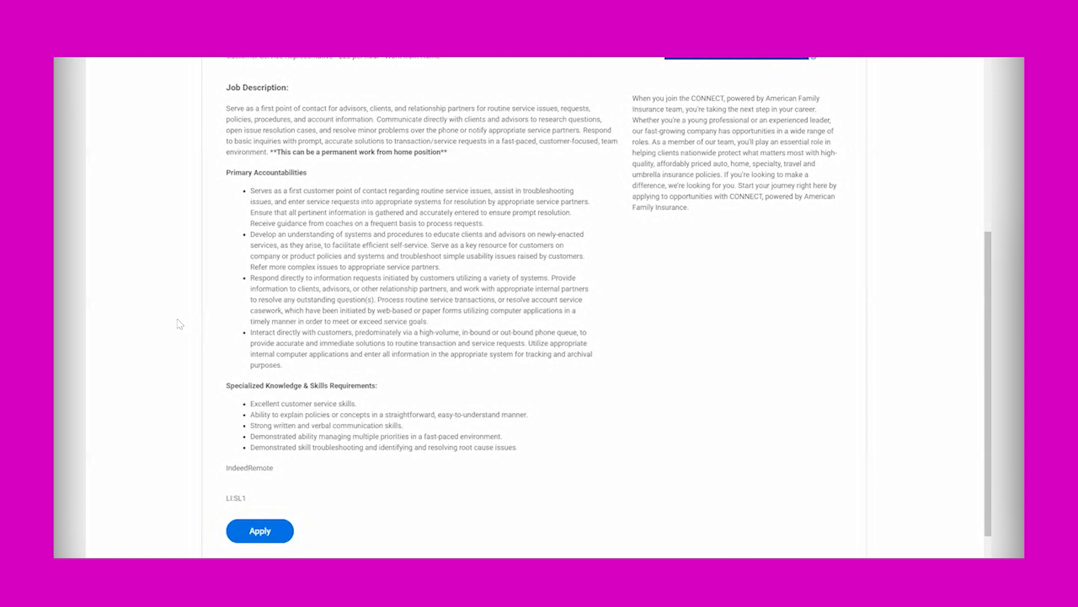
{"action": "scroll", "scroll_direction": "up", "scroll_amount": 3}
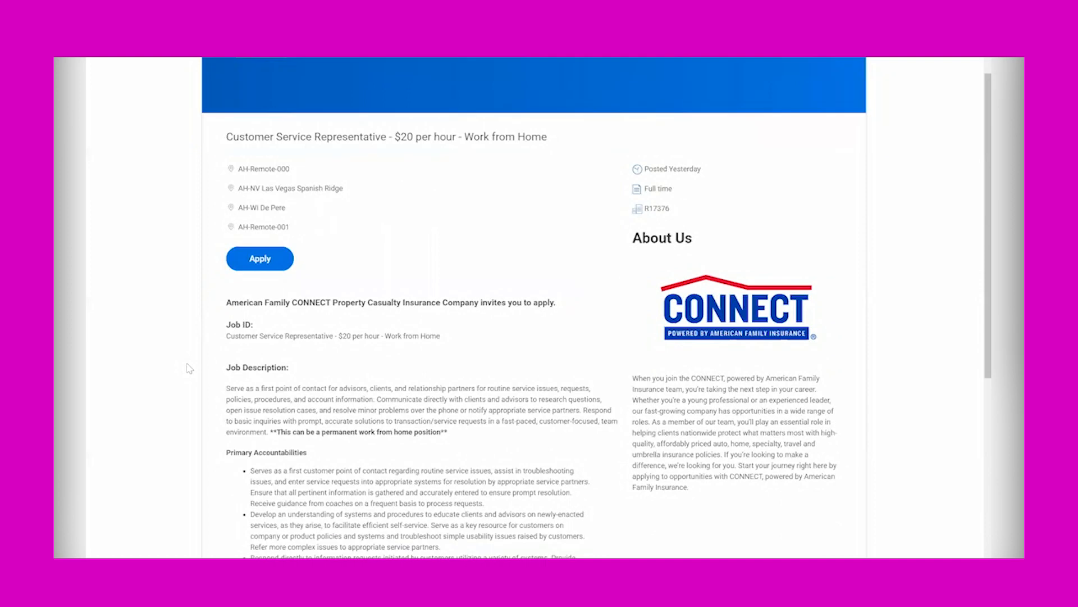
- Scroll back to the top of the posting showing the title, locations and Apply button
{"action": "scroll", "scroll_direction": "down", "scroll_amount": 3}
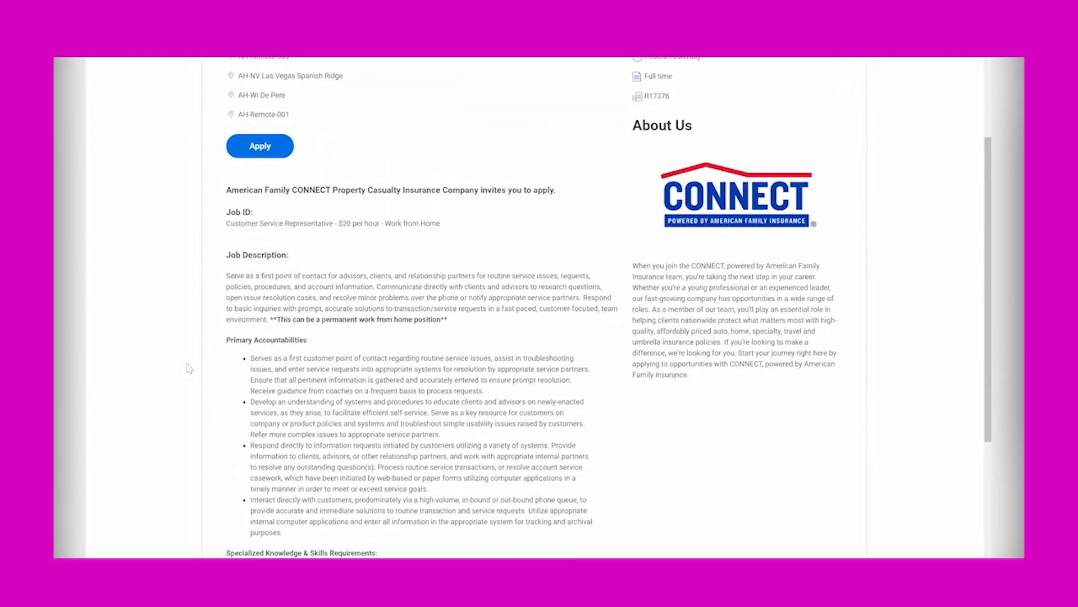
{"action": "scroll", "scroll_direction": "up", "scroll_amount": 3}
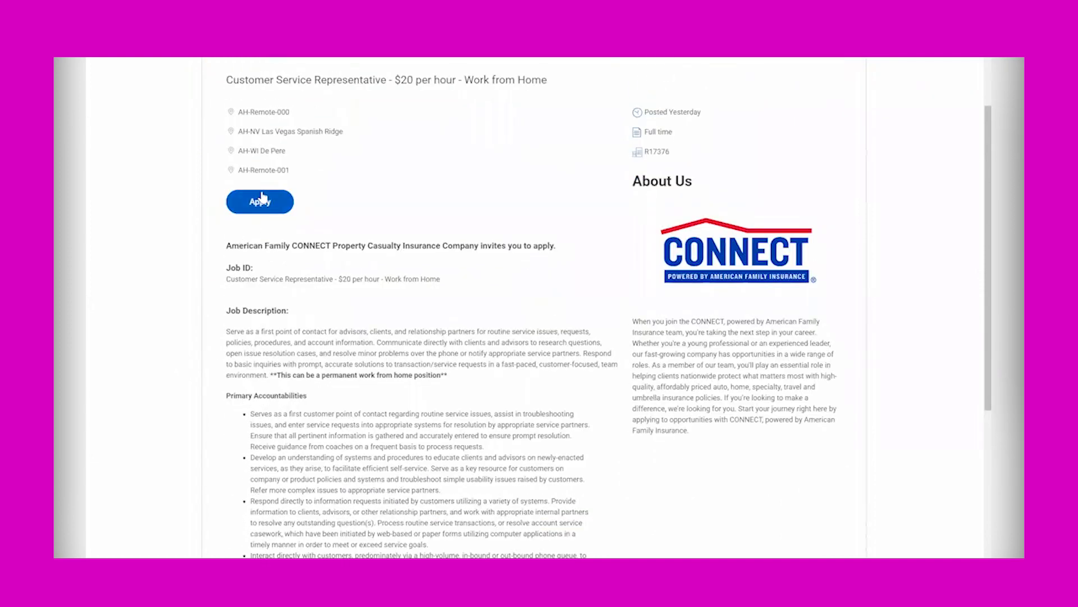
{"action": "mouse_move", "coordinate": [163, 223]}
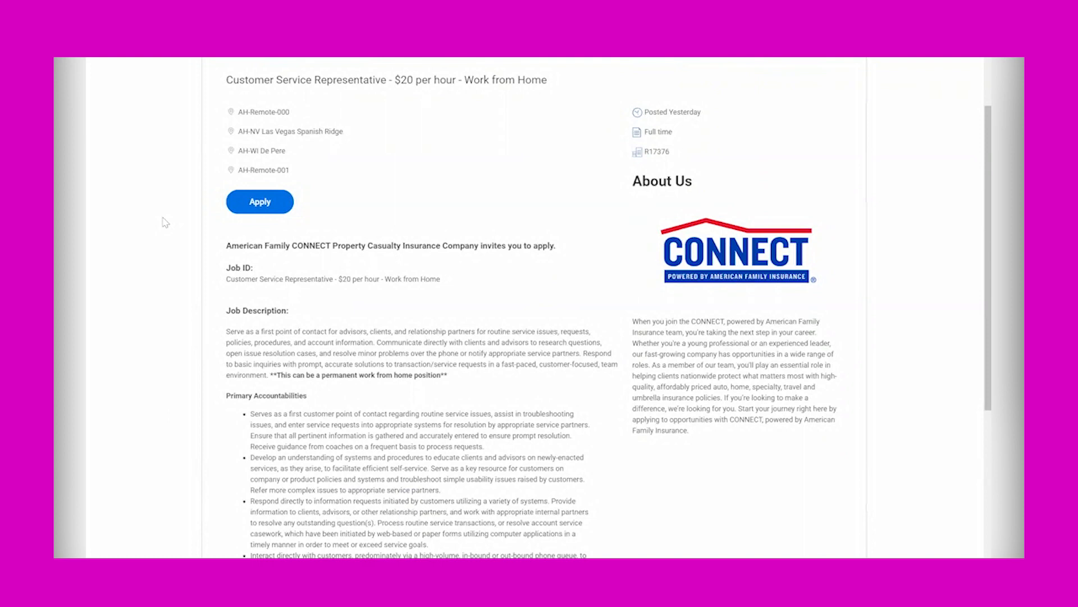